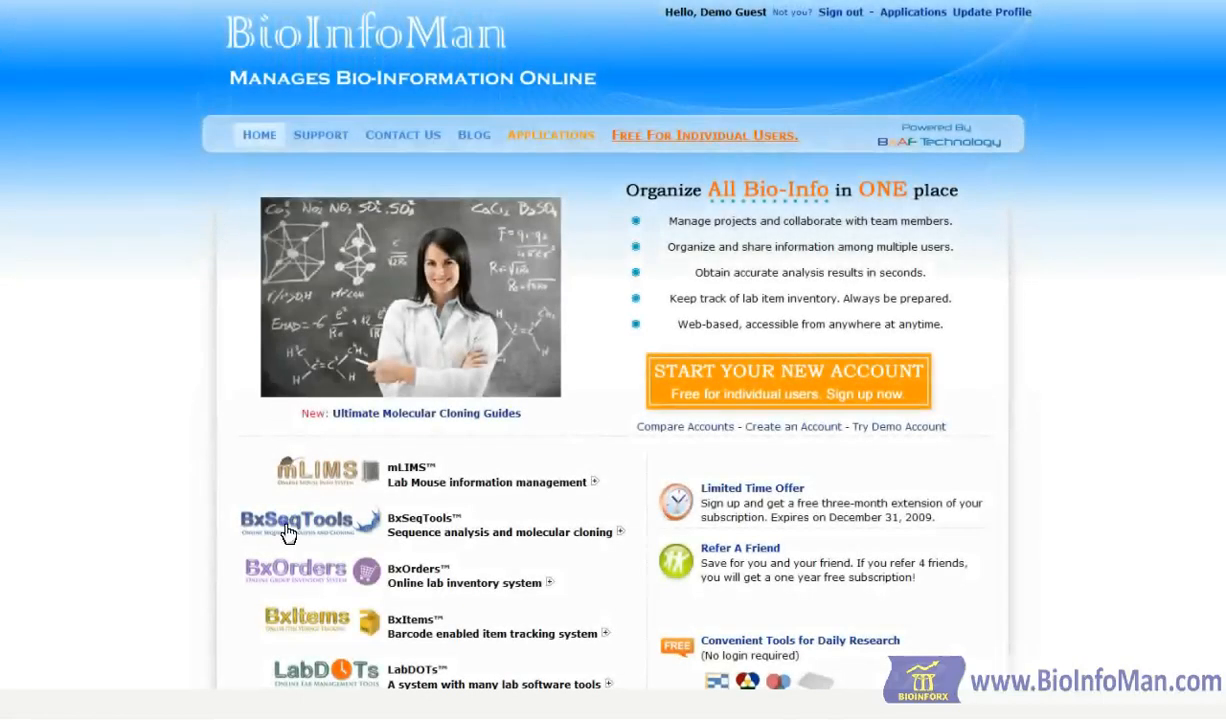
Open BxSeqTools from the BioInfoMan home page via its logo.
left_click(289, 525)
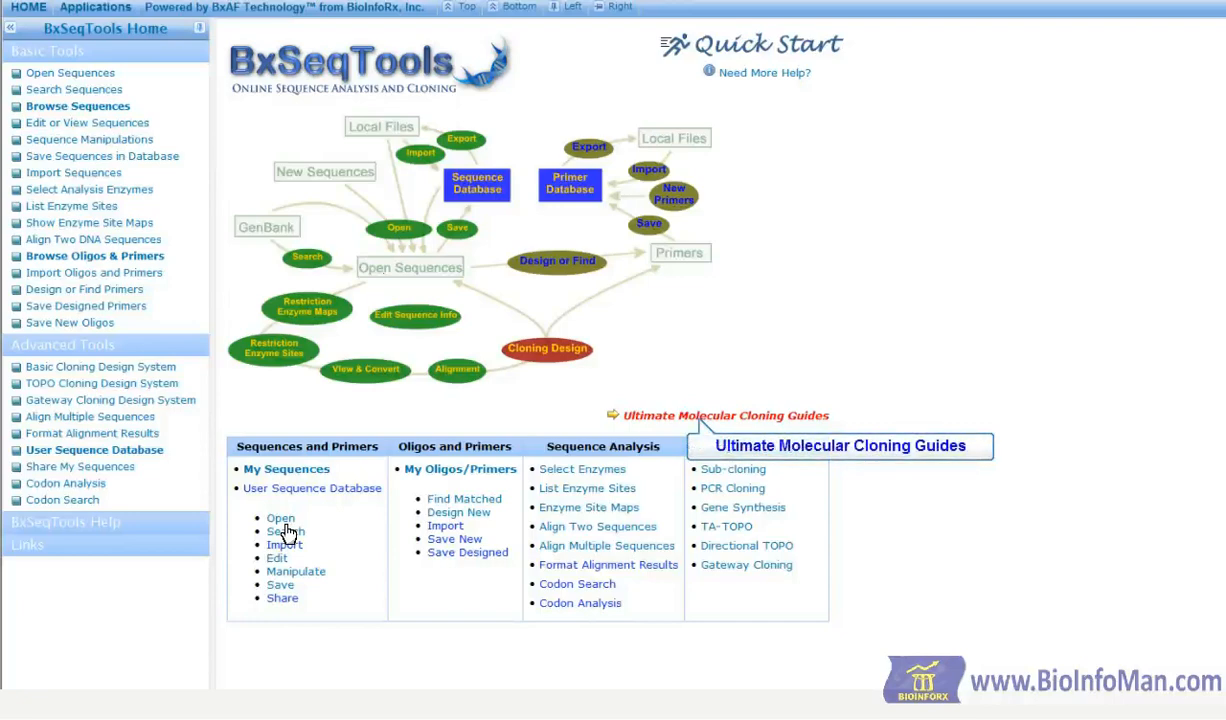
mouse_move(700, 425)
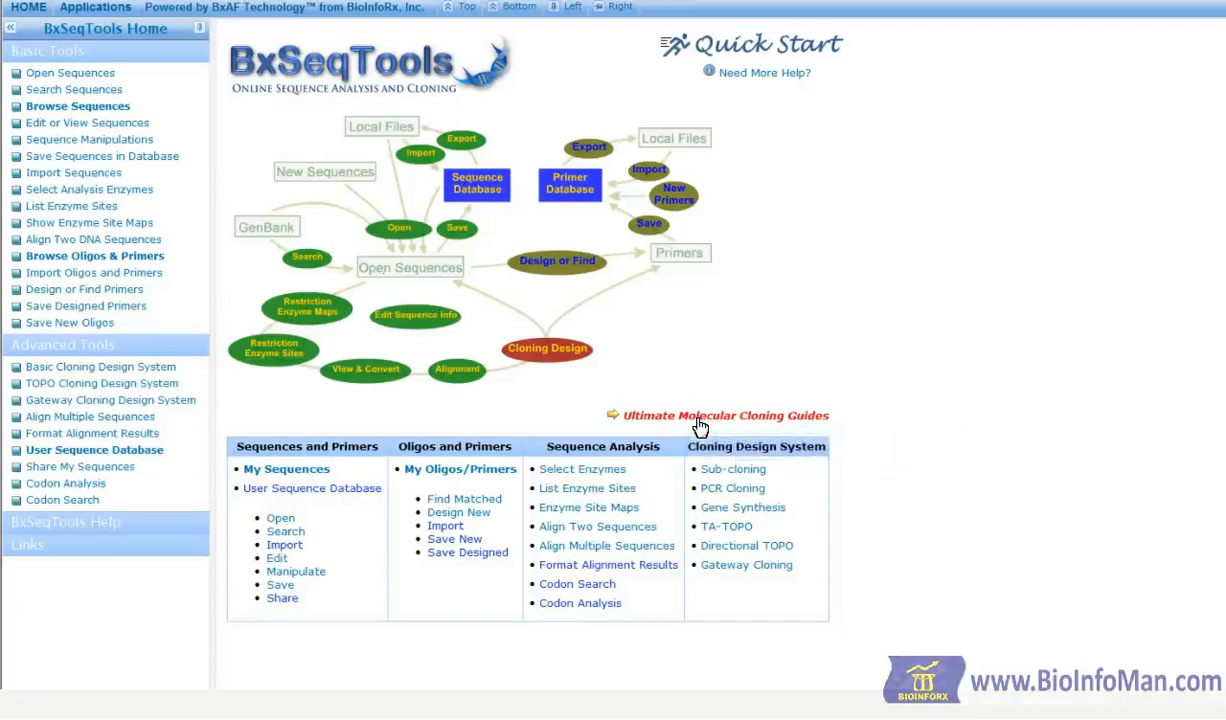
Open the Ultimate Molecular Cloning Guides and switch to the Gateway Cloning guide.
left_click(725, 415)
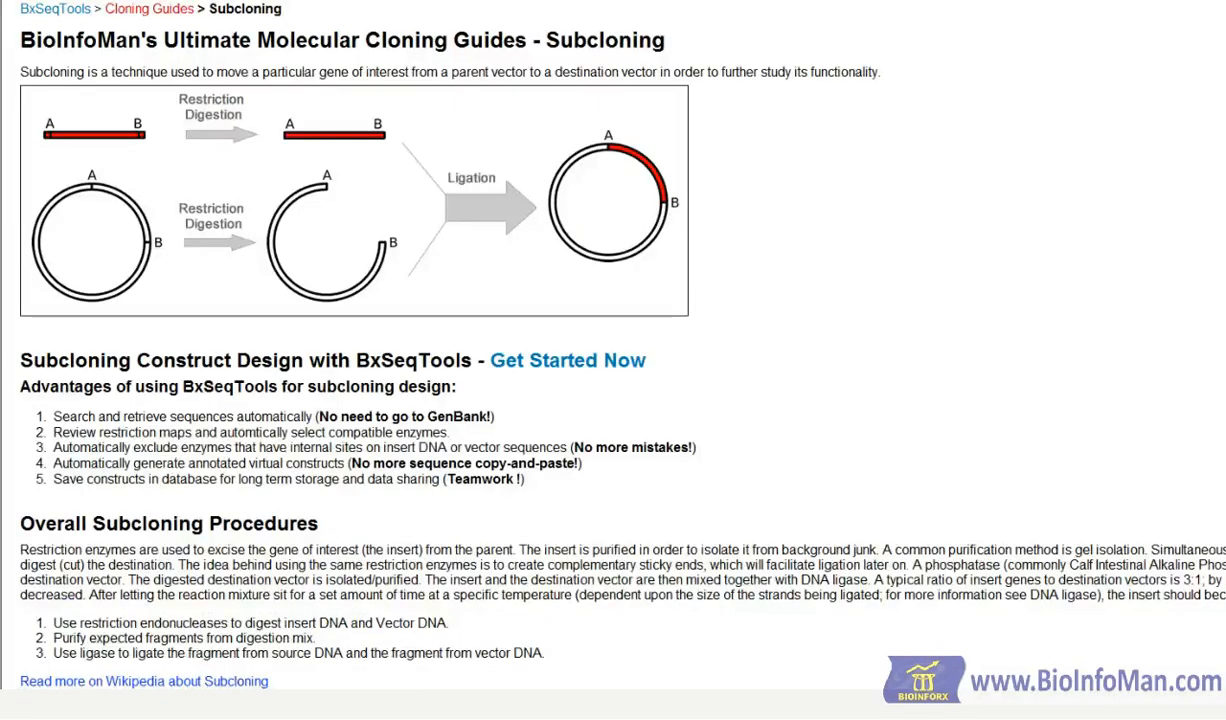
left_click(148, 9)
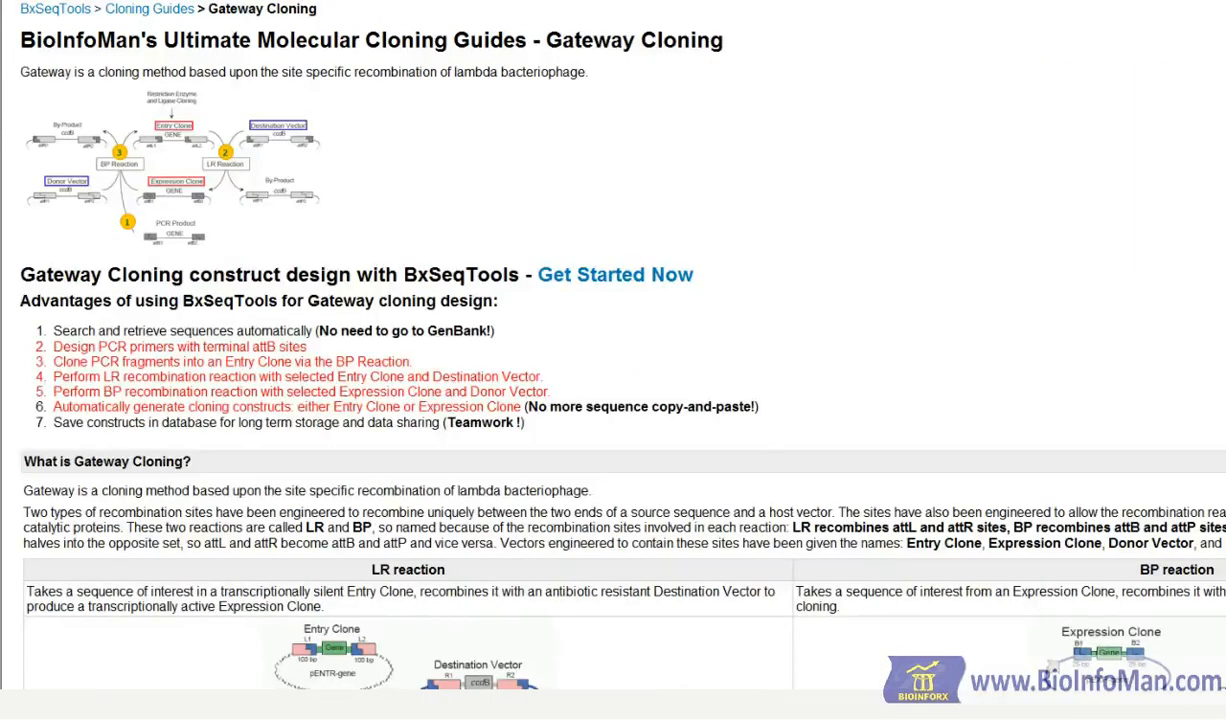
mouse_move(658, 301)
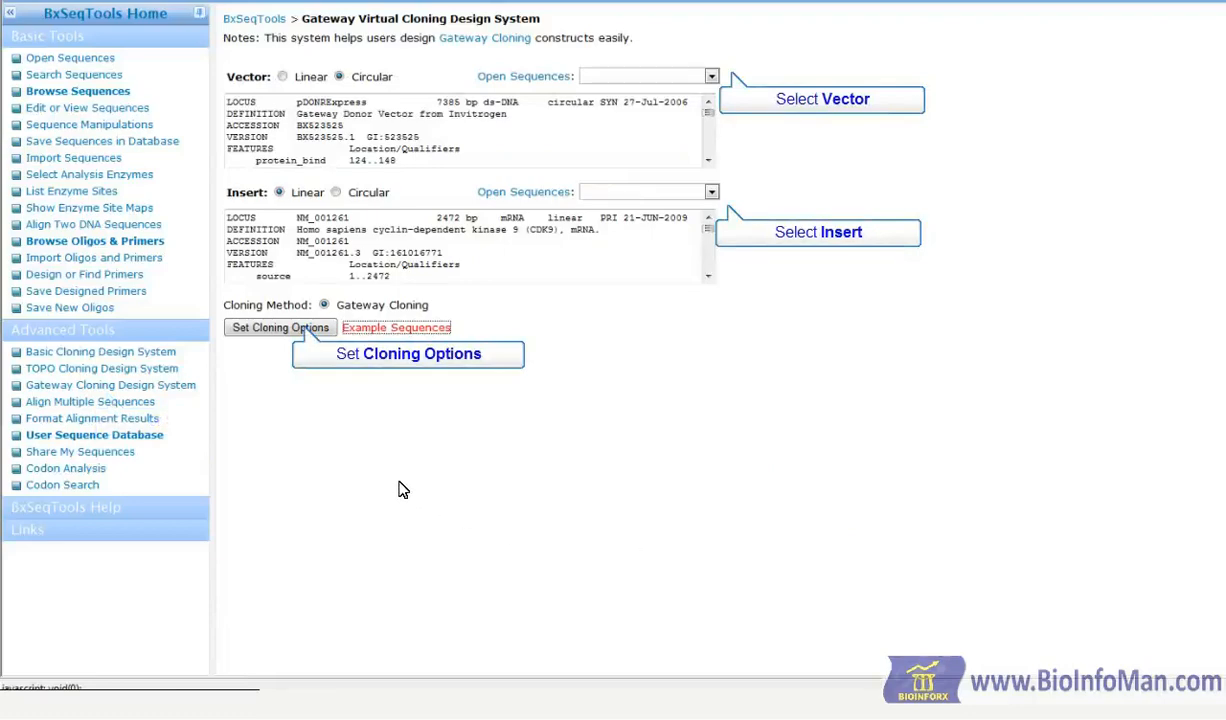
Generate MyConstruct (region 124–1242) and two attB primers for CDK9 in pDONRExpress.
left_click(280, 327)
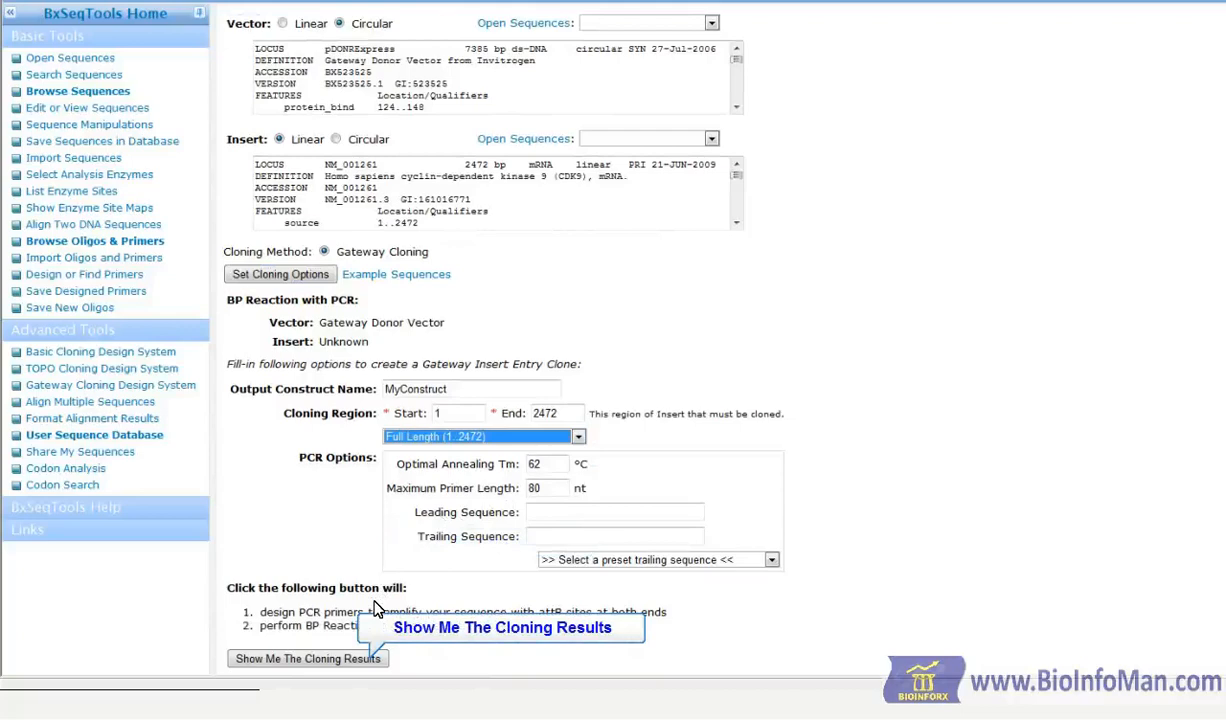
left_click(308, 658)
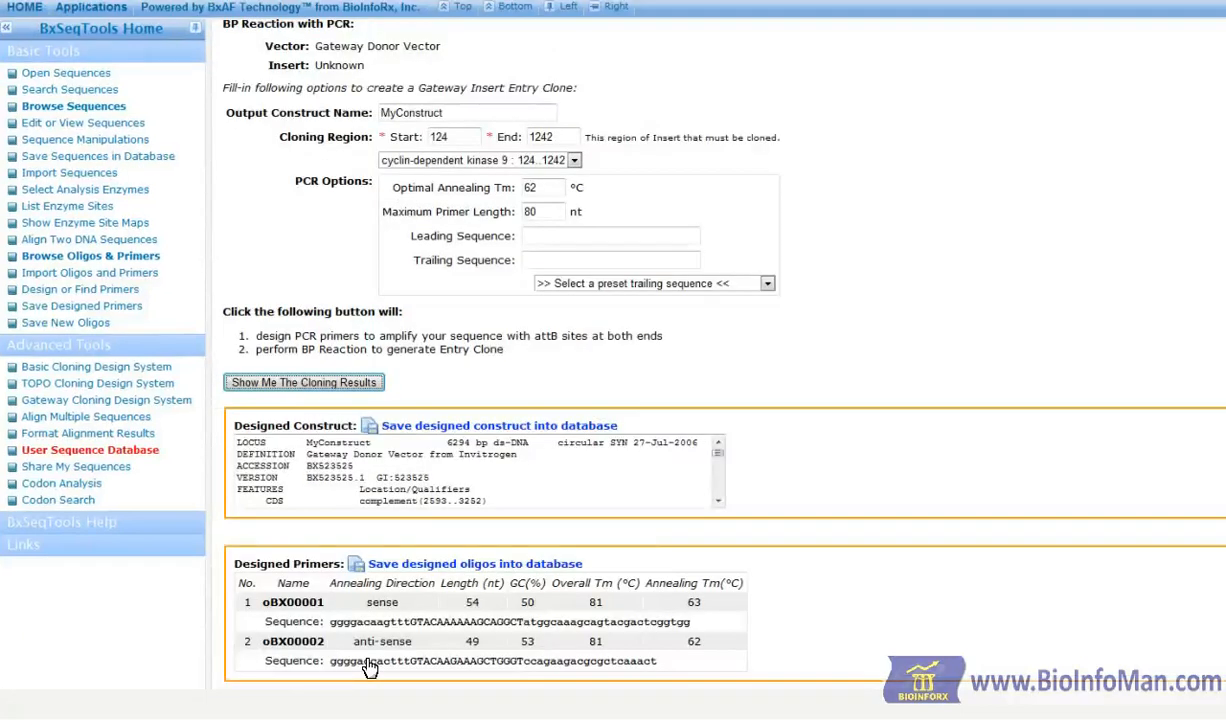
Filter the User Sequence Database by type 'gateway' and open the pENTR/U6 record.
left_click(90, 450)
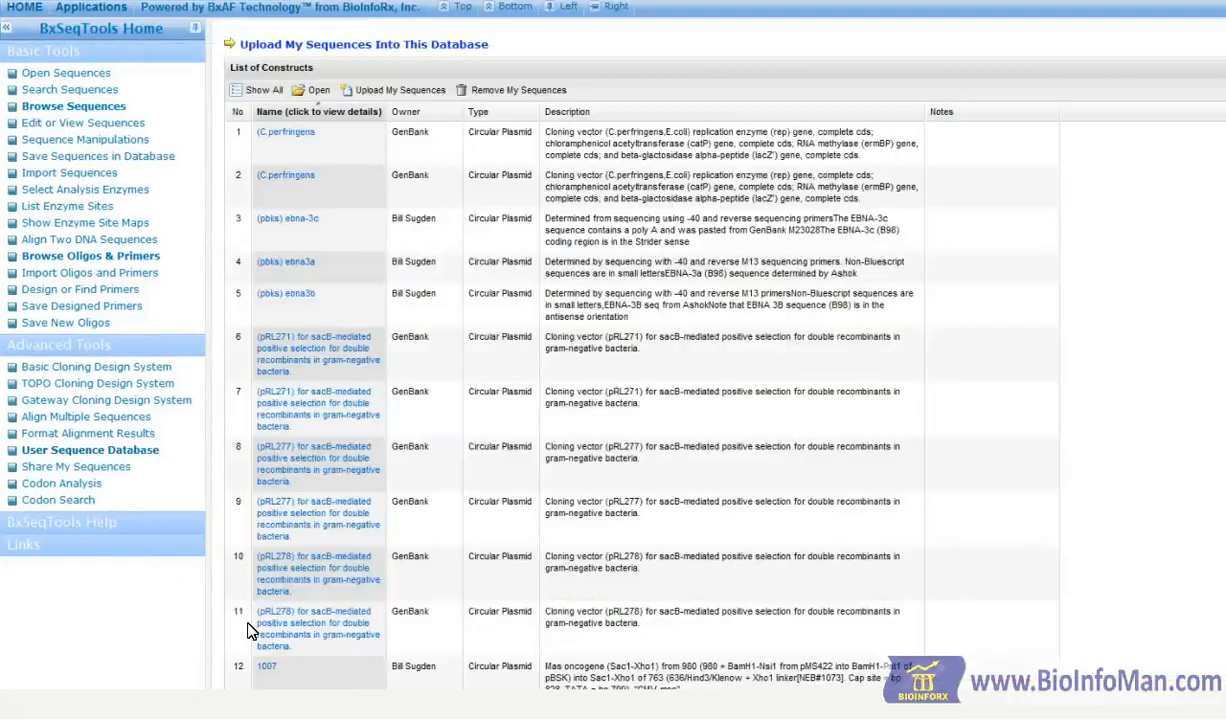
left_click(557, 641)
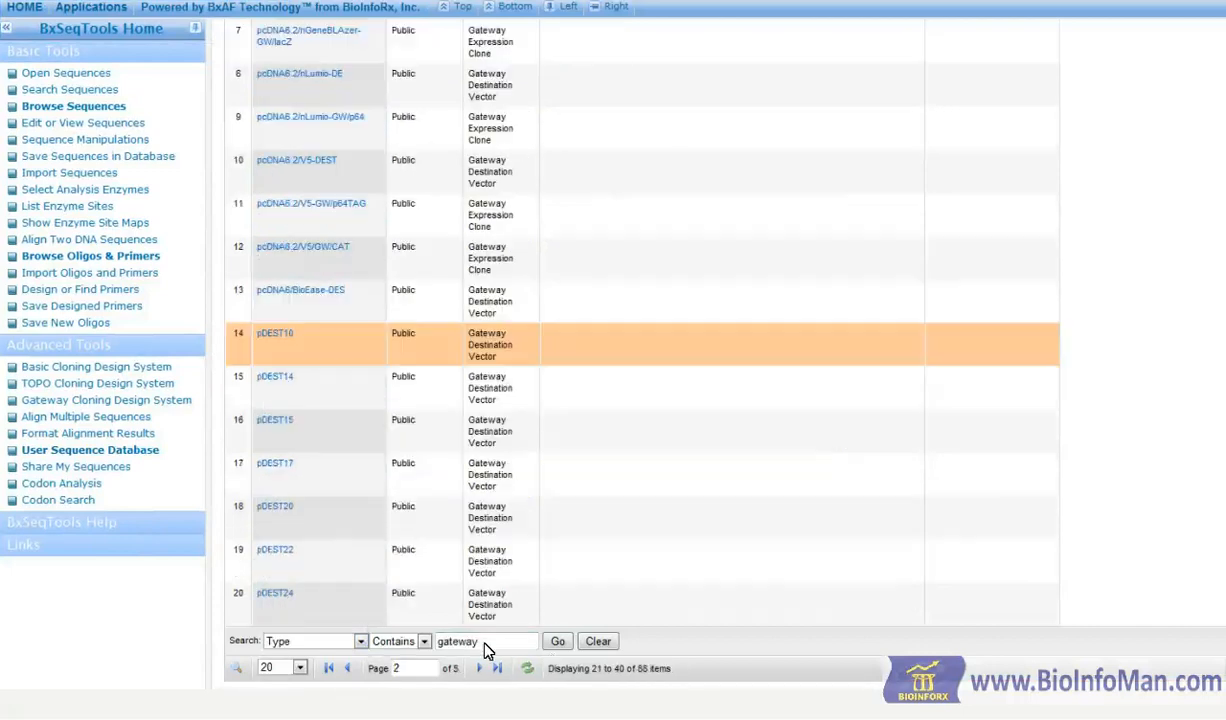
left_click(479, 668)
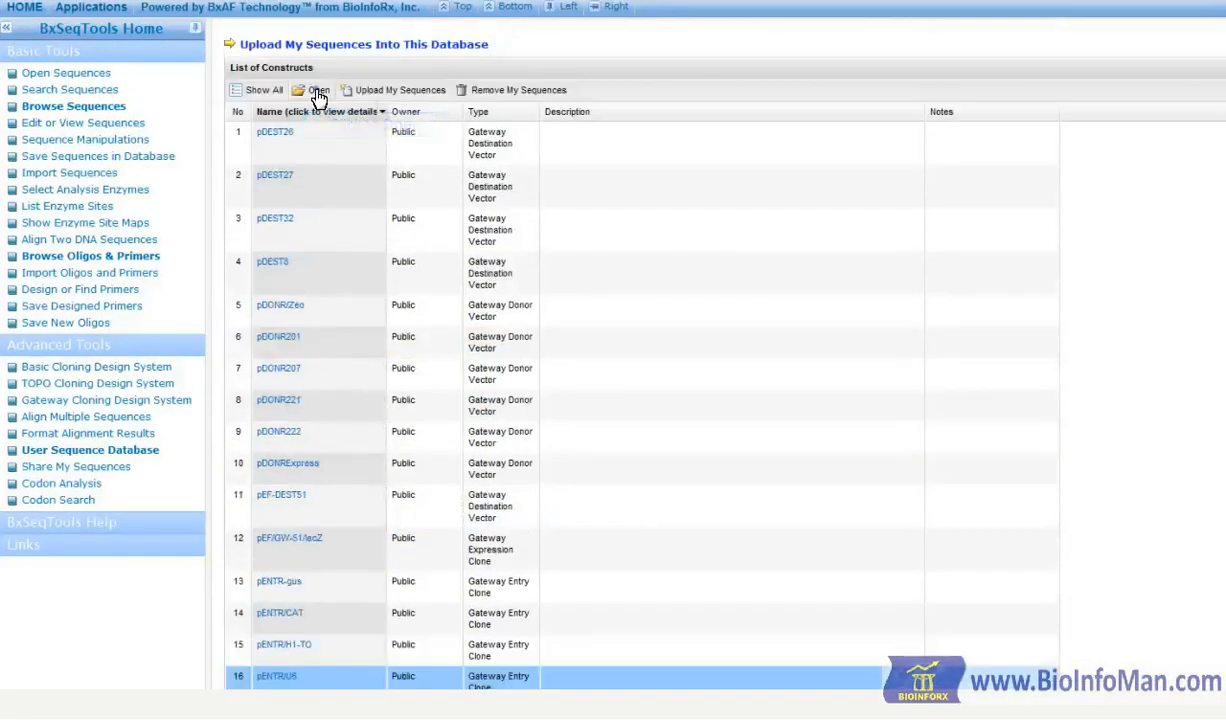
left_click(318, 89)
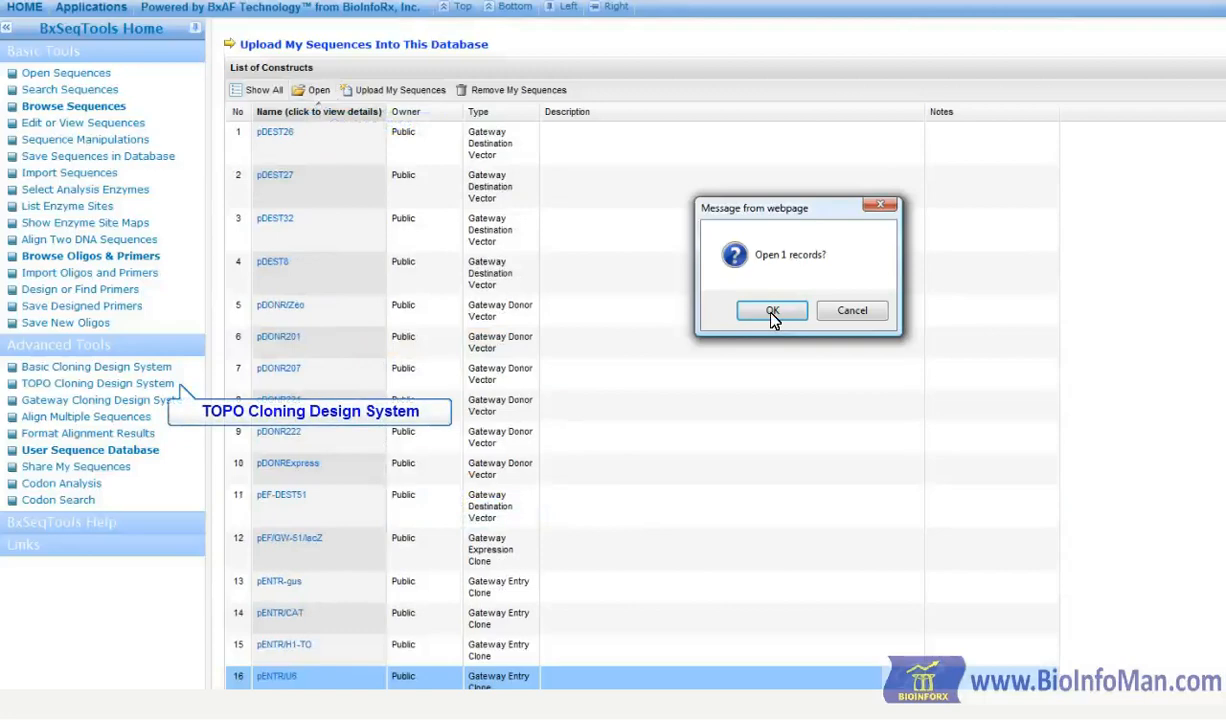
left_click(771, 310)
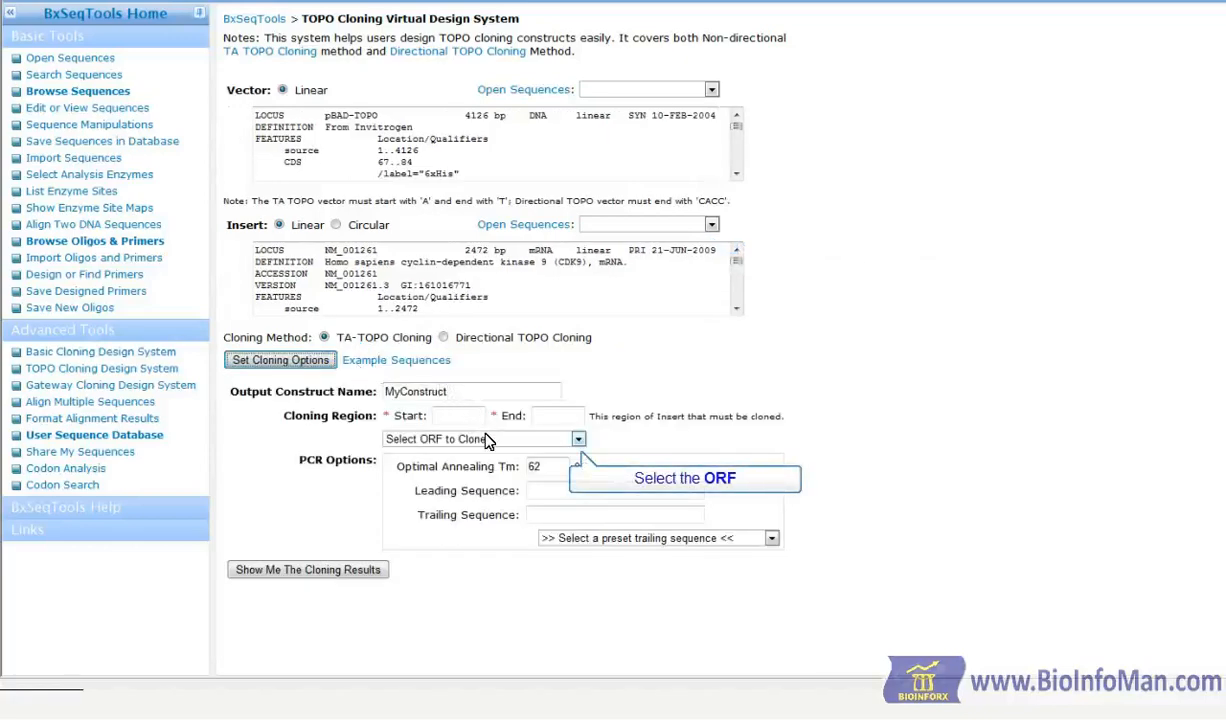
Generate a directional TOPO MyConstruct with two primers using pBAD202/D-TOPO and CDK9.
left_click(307, 569)
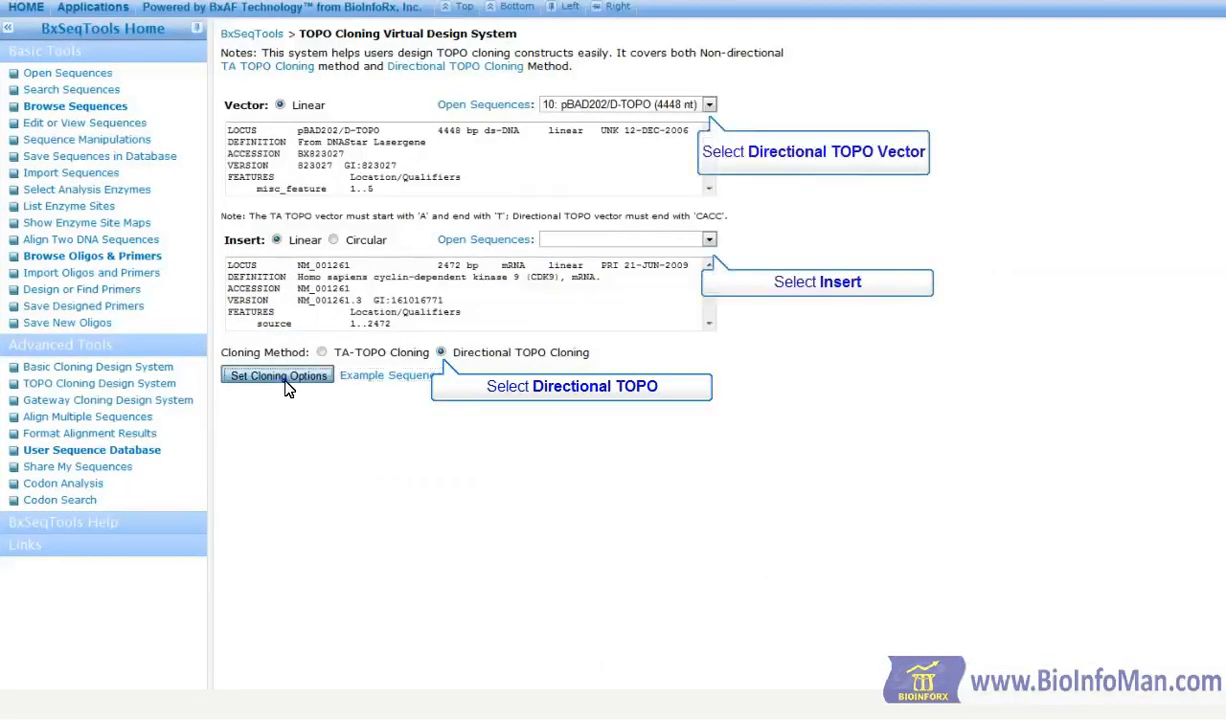
left_click(277, 375)
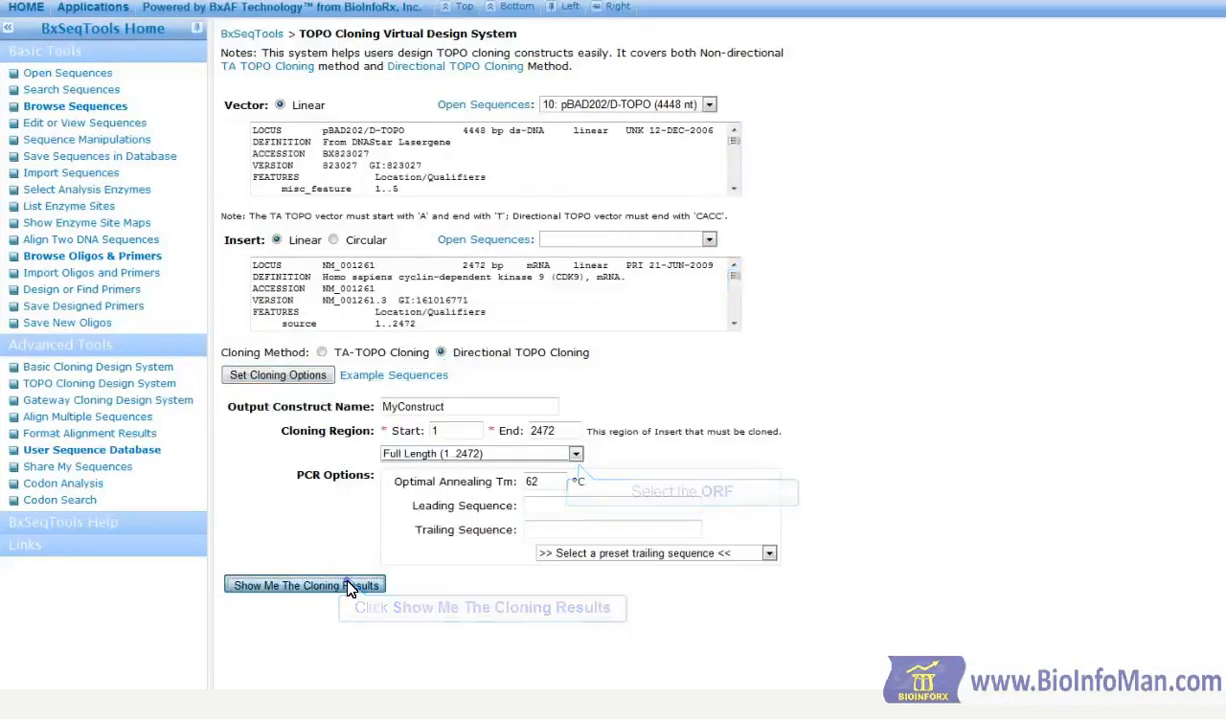
left_click(304, 585)
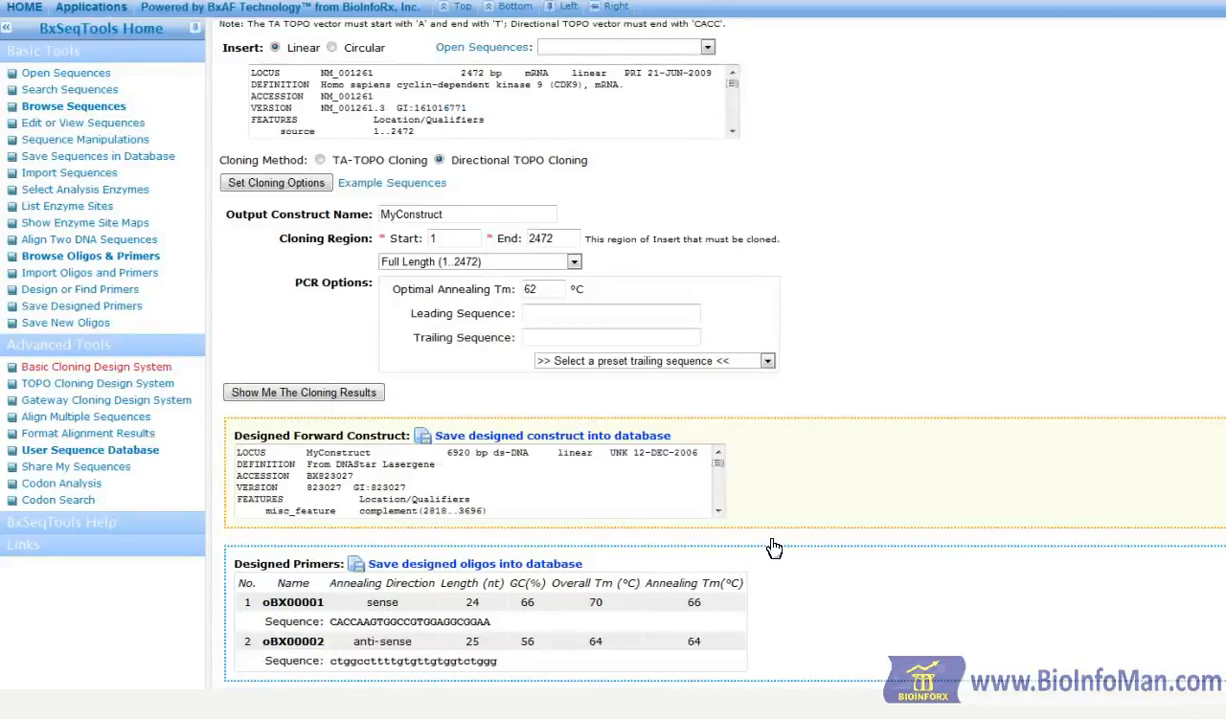
Clone CDK9 region 124–1242 into pET-21a_rev with BamHI site 2, yielding two primers.
left_click(94, 366)
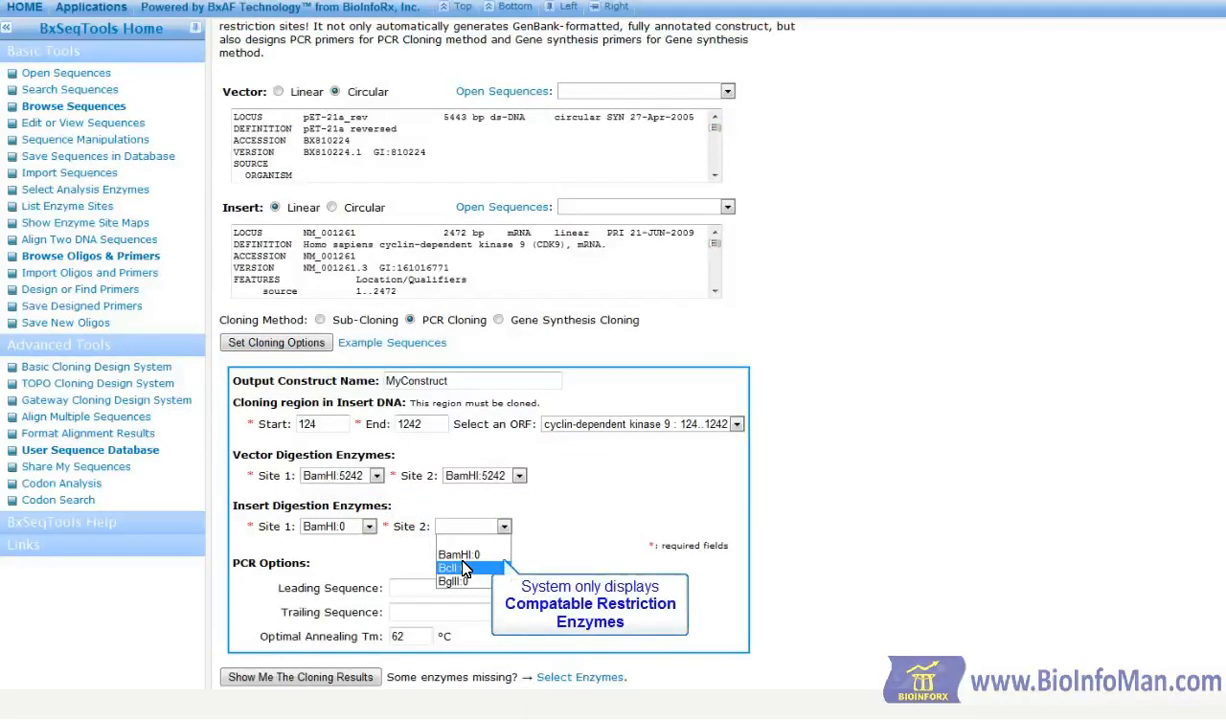
left_click(473, 554)
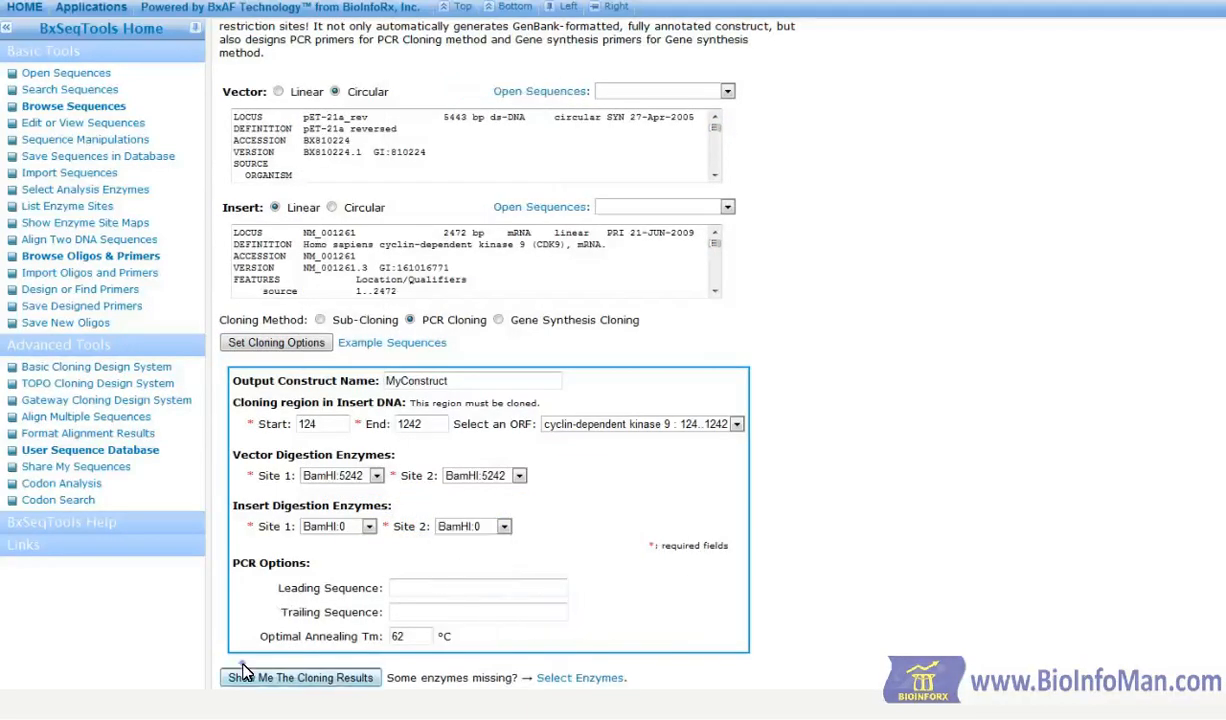
left_click(300, 677)
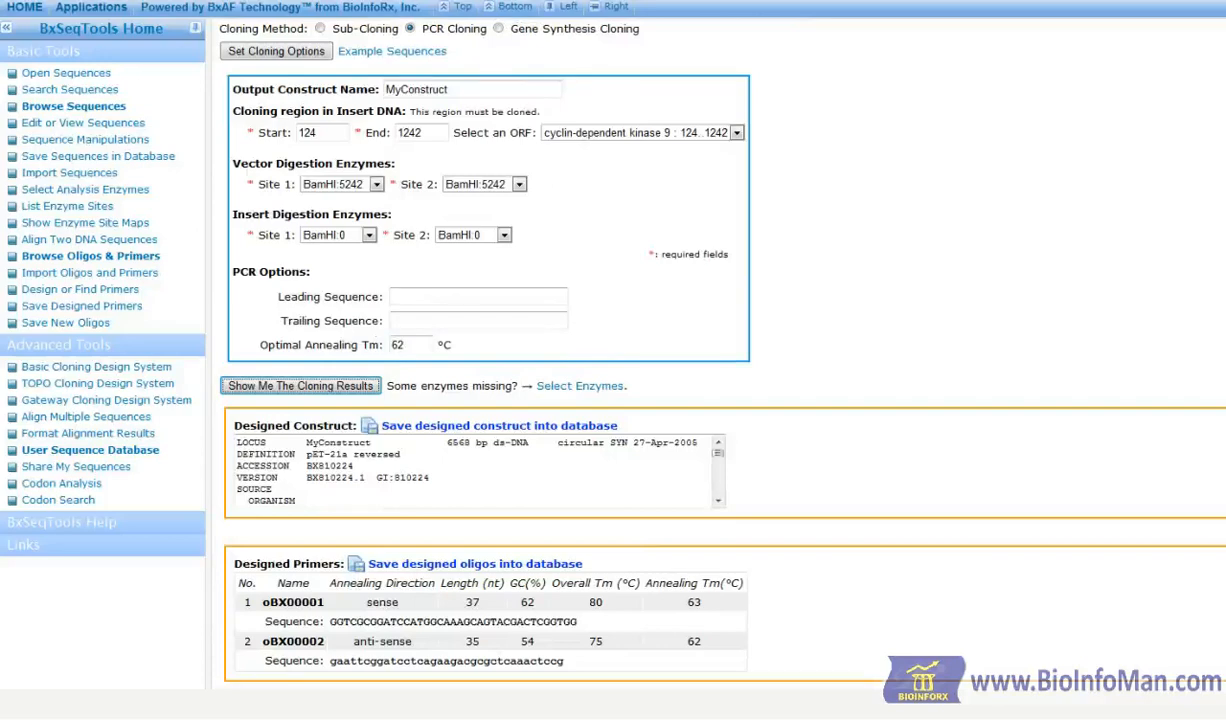